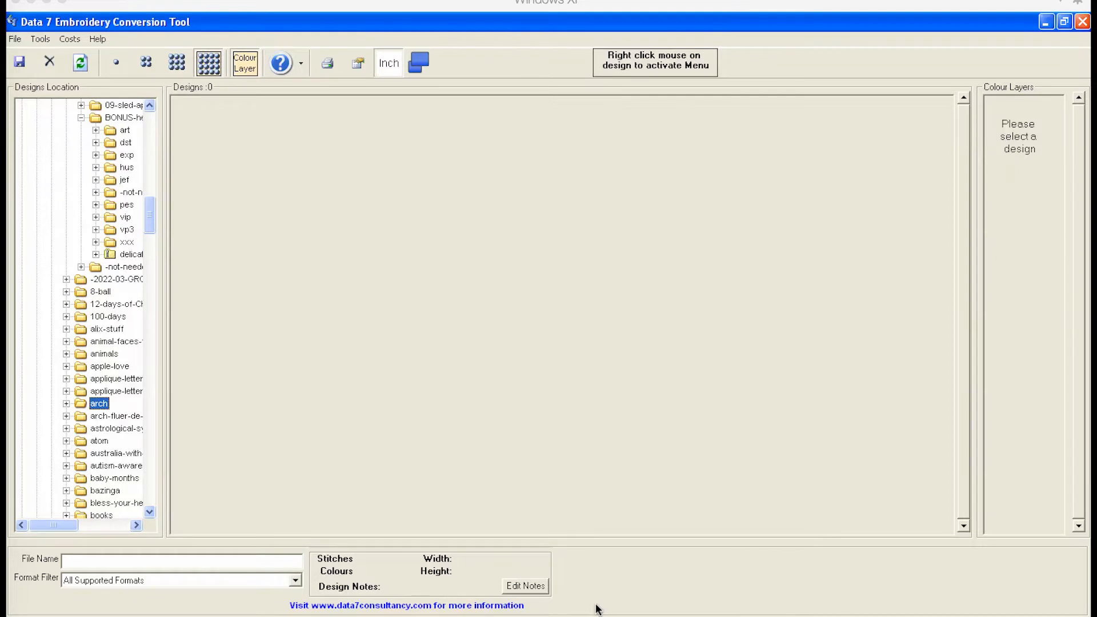
{"action": "mouse_move", "coordinate": [475, 490]}
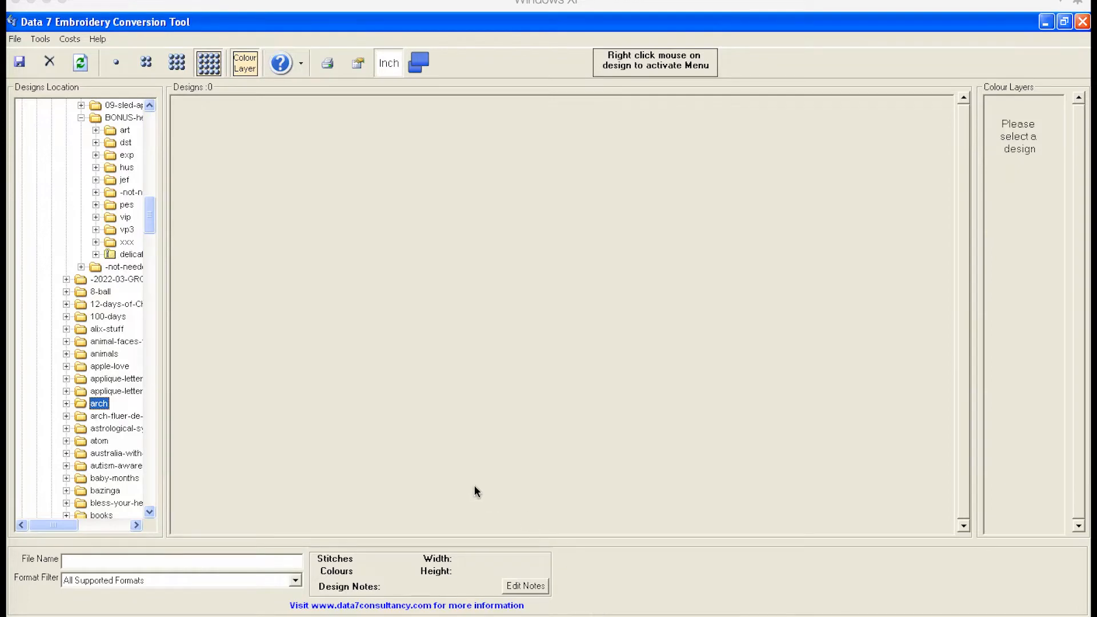
{"action": "mouse_move", "coordinate": [491, 513]}
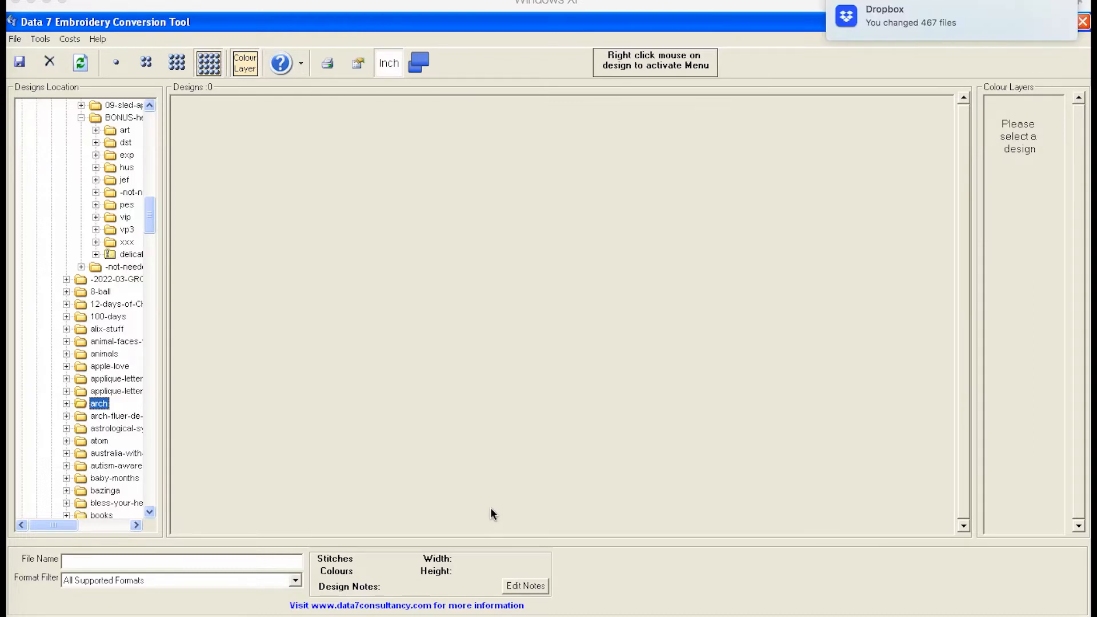
{"action": "mouse_move", "coordinate": [952, 27]}
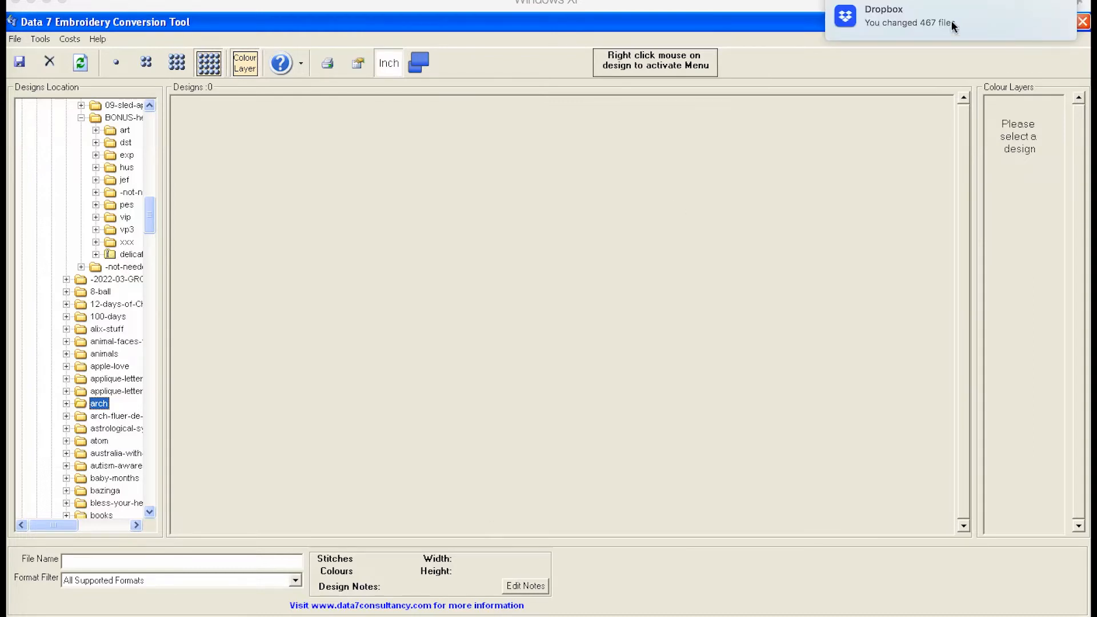
{"action": "mouse_move", "coordinate": [797, 210]}
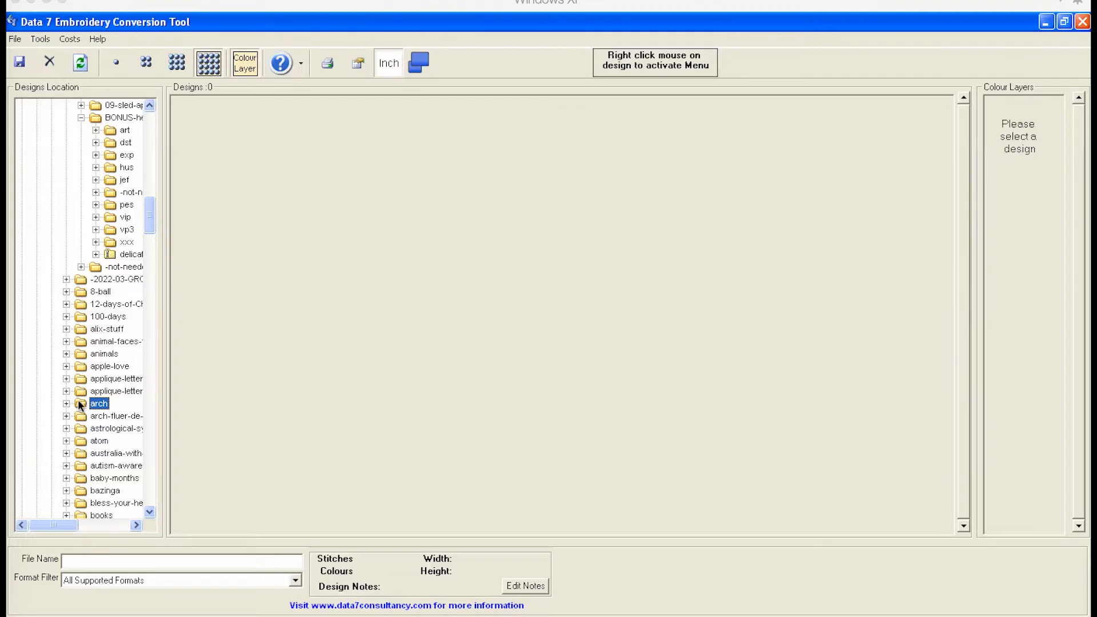
Step: Browse arch's pes and art subfolders, ending on the pes folder's ten arch thumbnails
{"action": "left_click", "coordinate": [66, 403]}
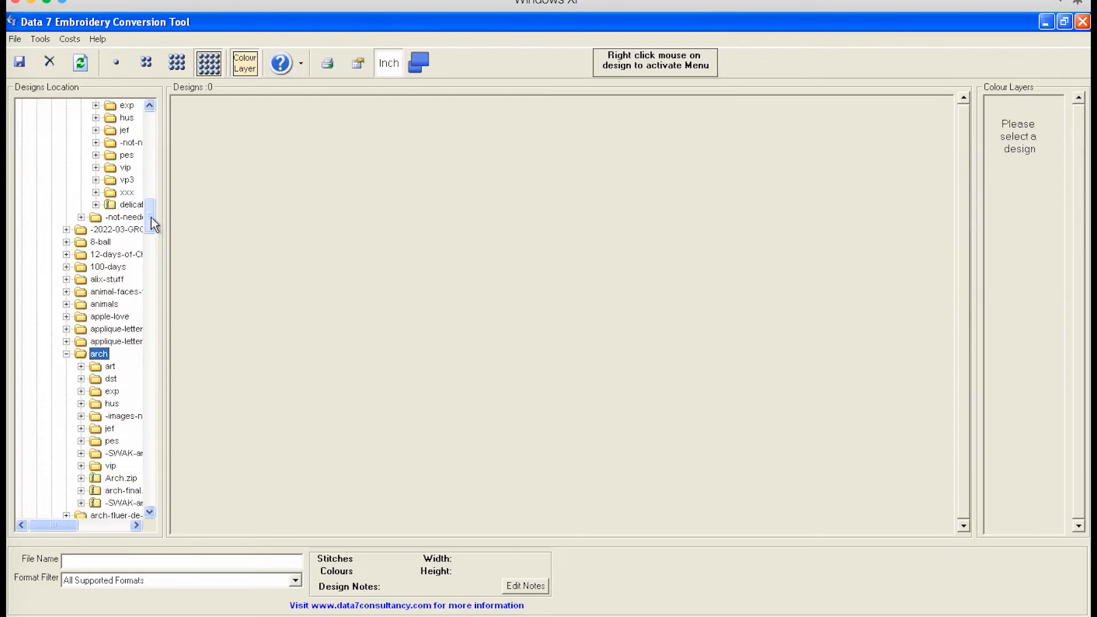
{"action": "scroll", "scroll_direction": "down", "scroll_amount": 3}
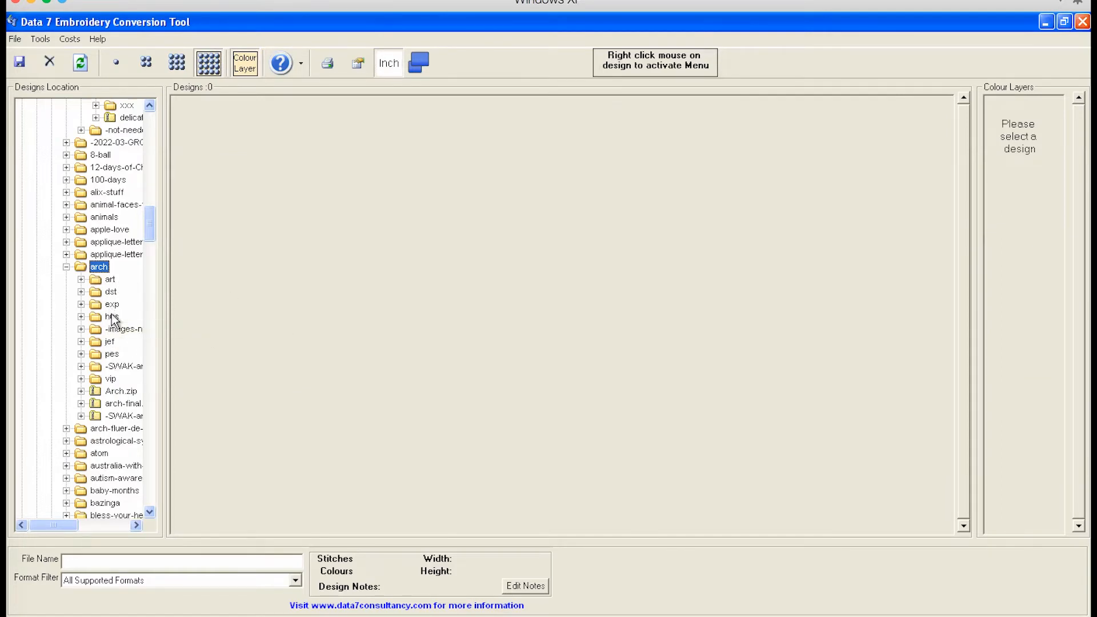
{"action": "left_click", "coordinate": [111, 353]}
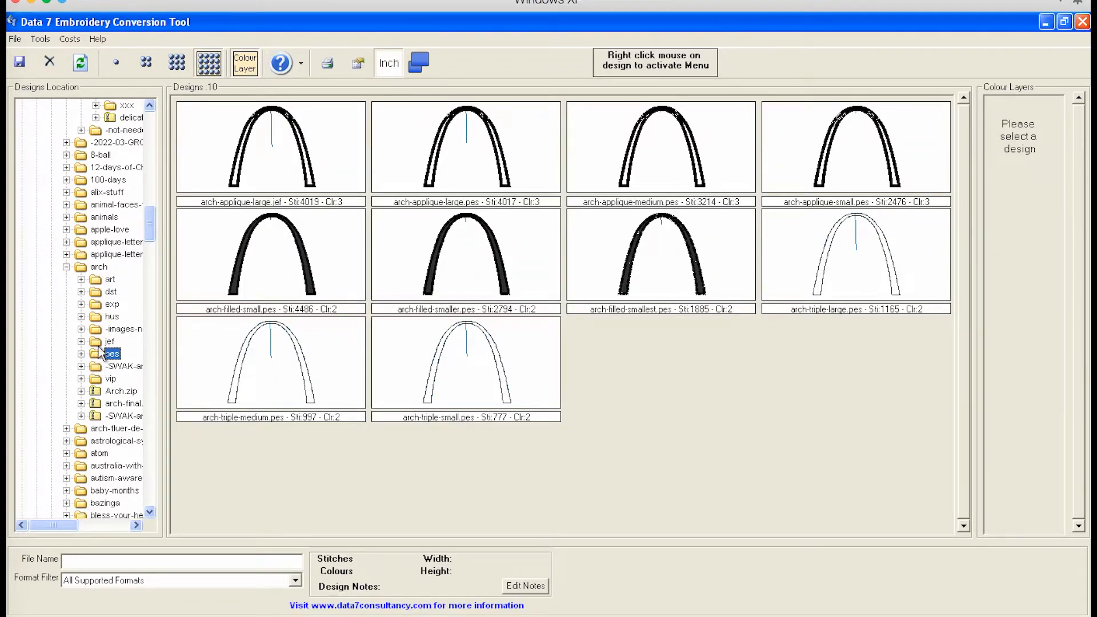
{"action": "left_click", "coordinate": [110, 279]}
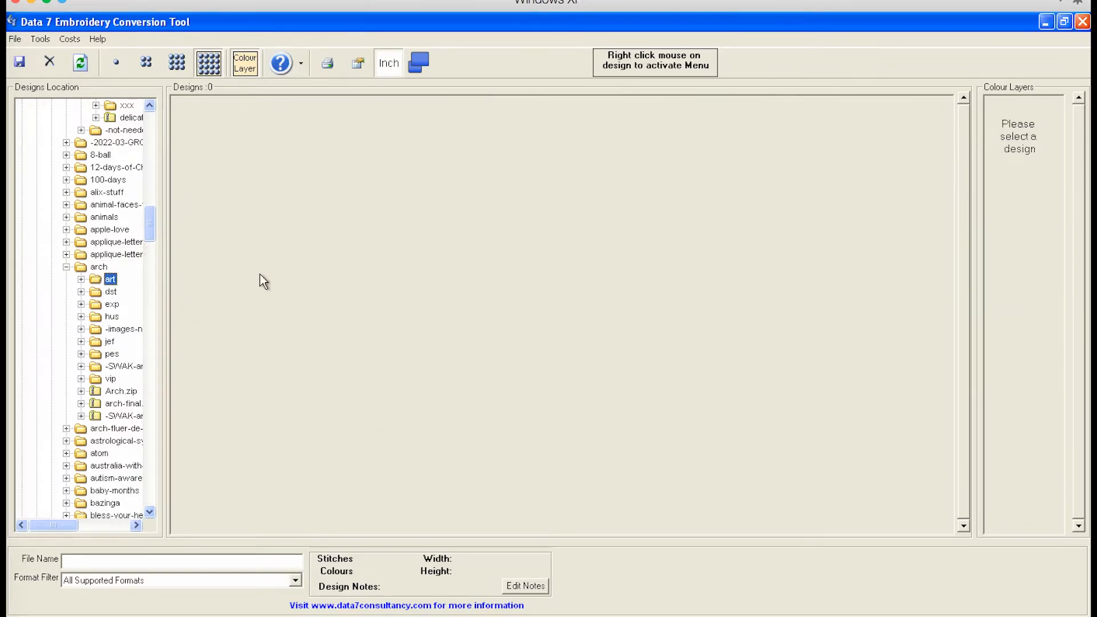
{"action": "mouse_move", "coordinate": [96, 360]}
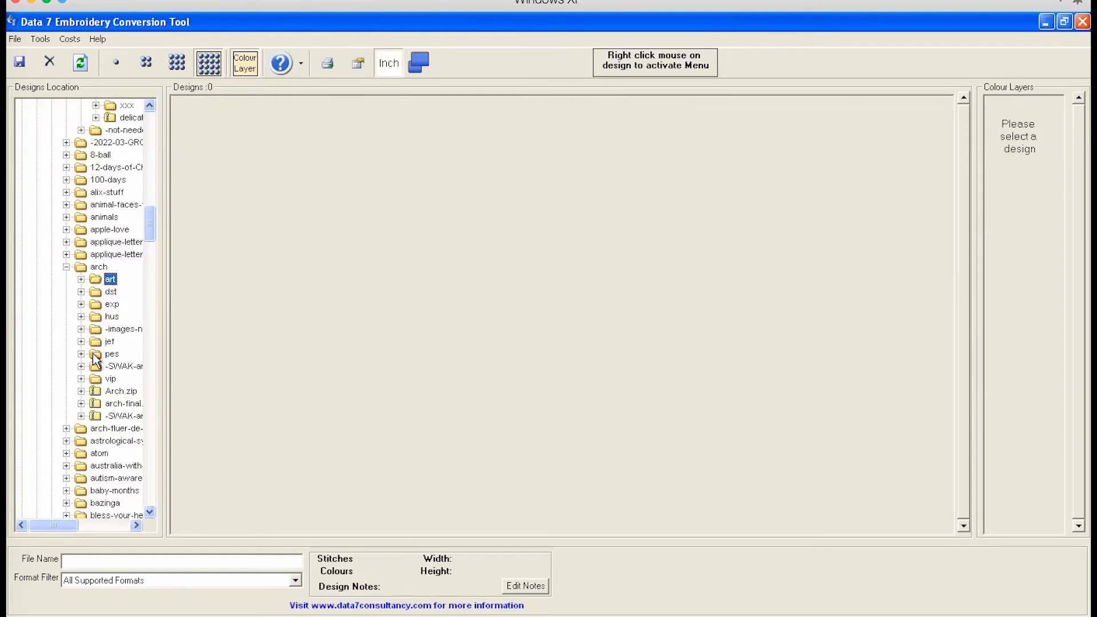
{"action": "left_click", "coordinate": [111, 353]}
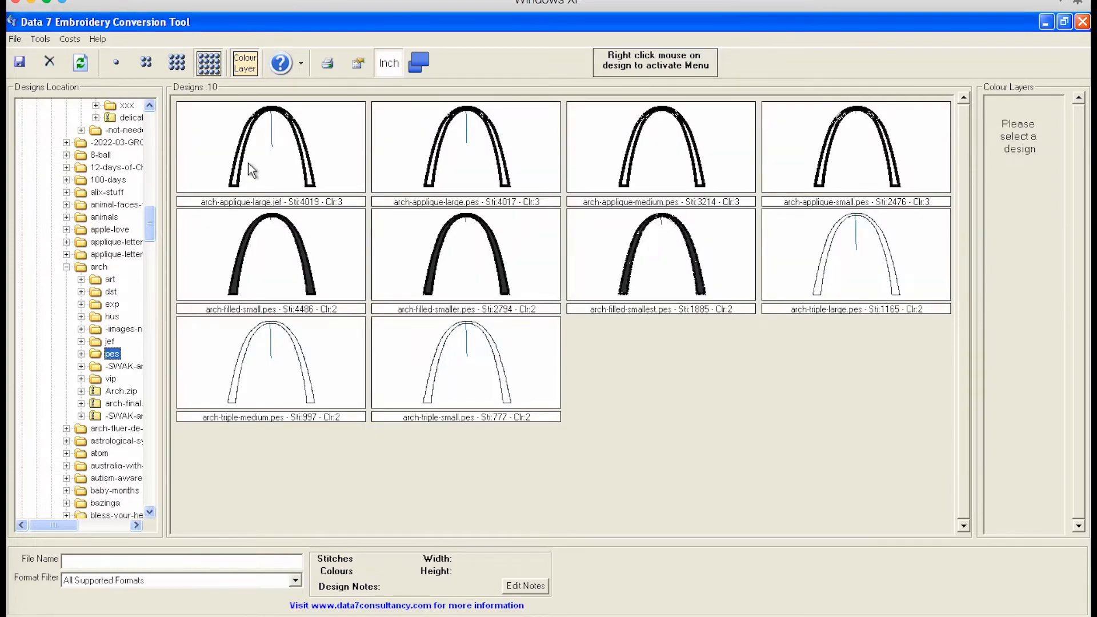
Step: Select arch-applique-large.jef, then arch-applique-large.pes showing 4017 stitches, 3 colours, 5.88 × 5.47 in
{"action": "left_click", "coordinate": [269, 145]}
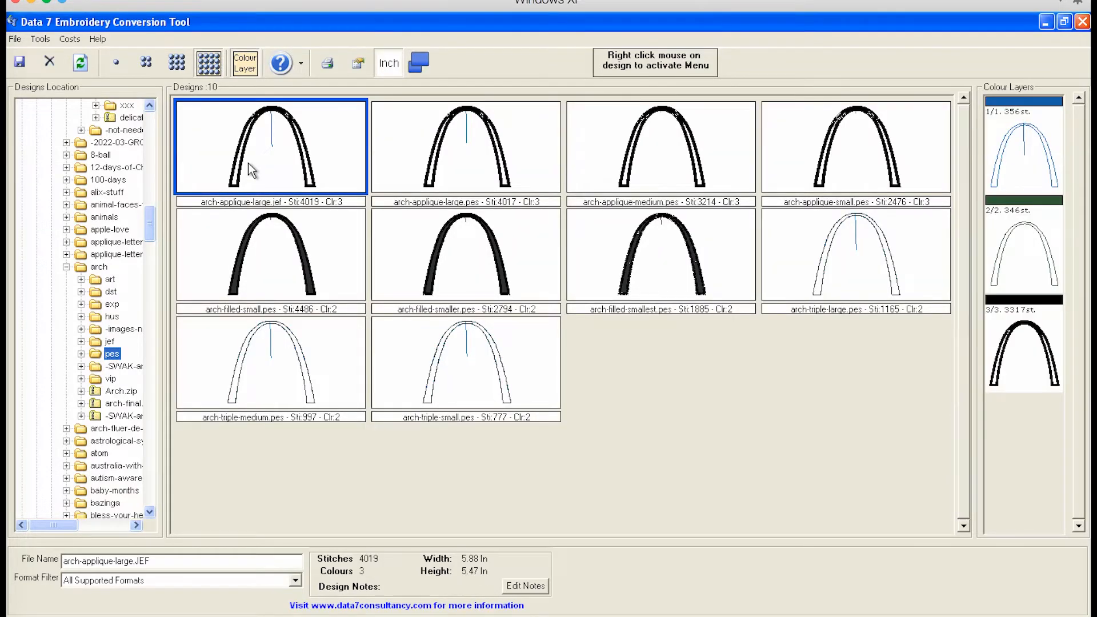
{"action": "right_click", "coordinate": [270, 148]}
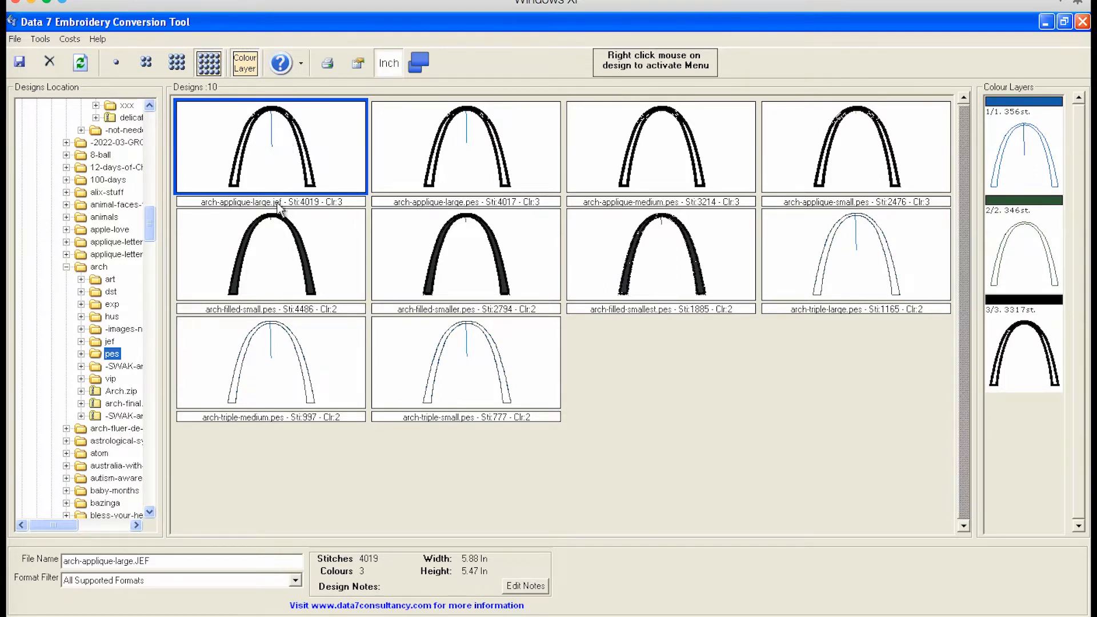
{"action": "mouse_move", "coordinate": [290, 156]}
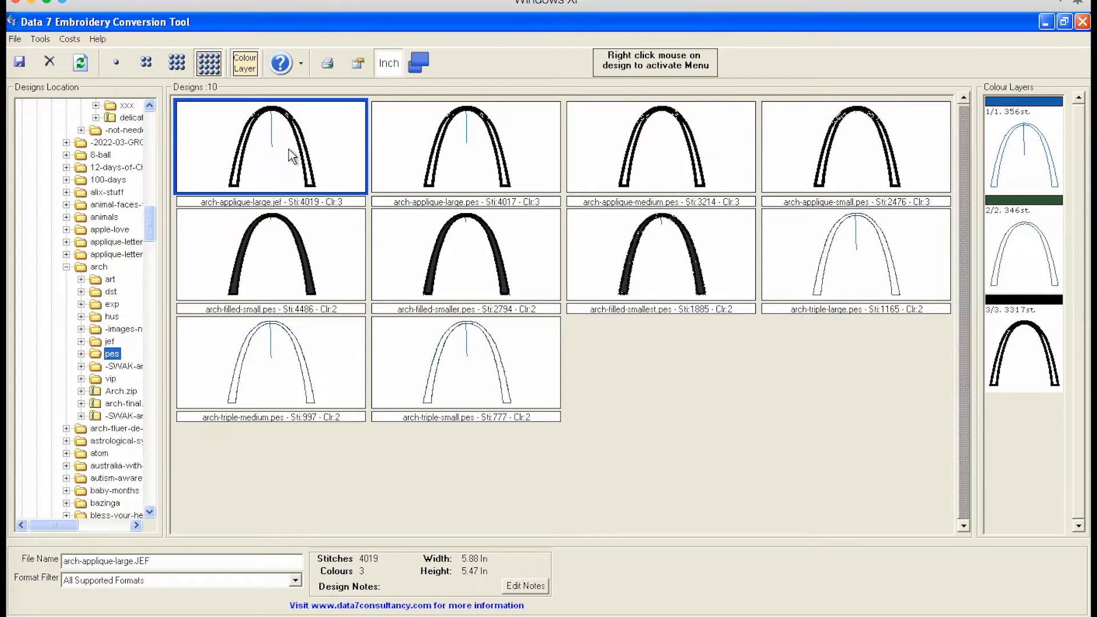
{"action": "mouse_move", "coordinate": [470, 173]}
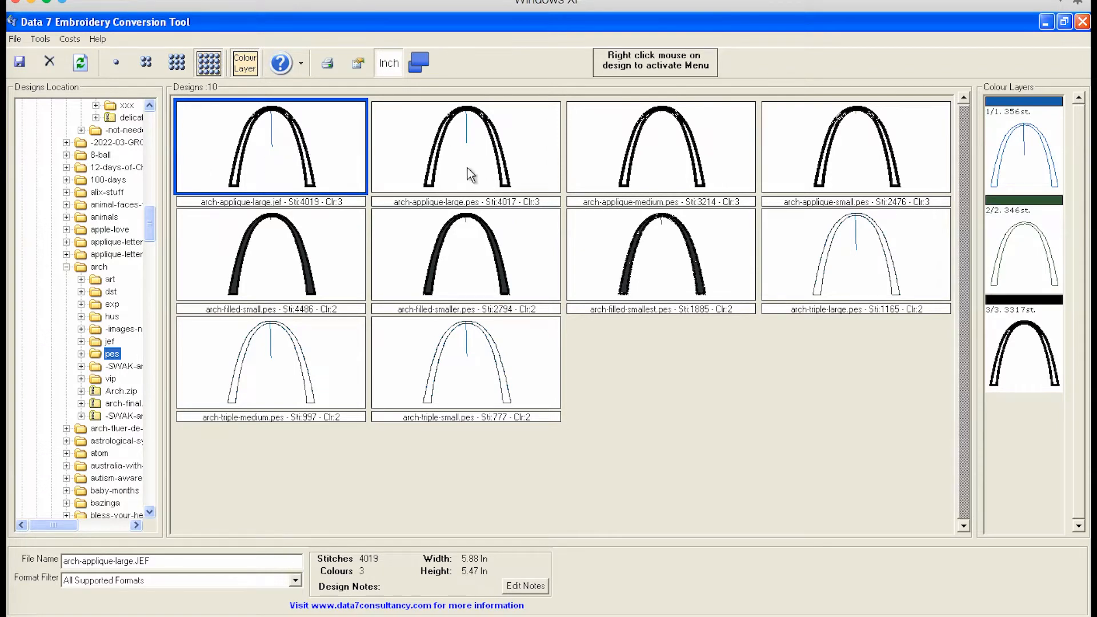
{"action": "left_click", "coordinate": [465, 146]}
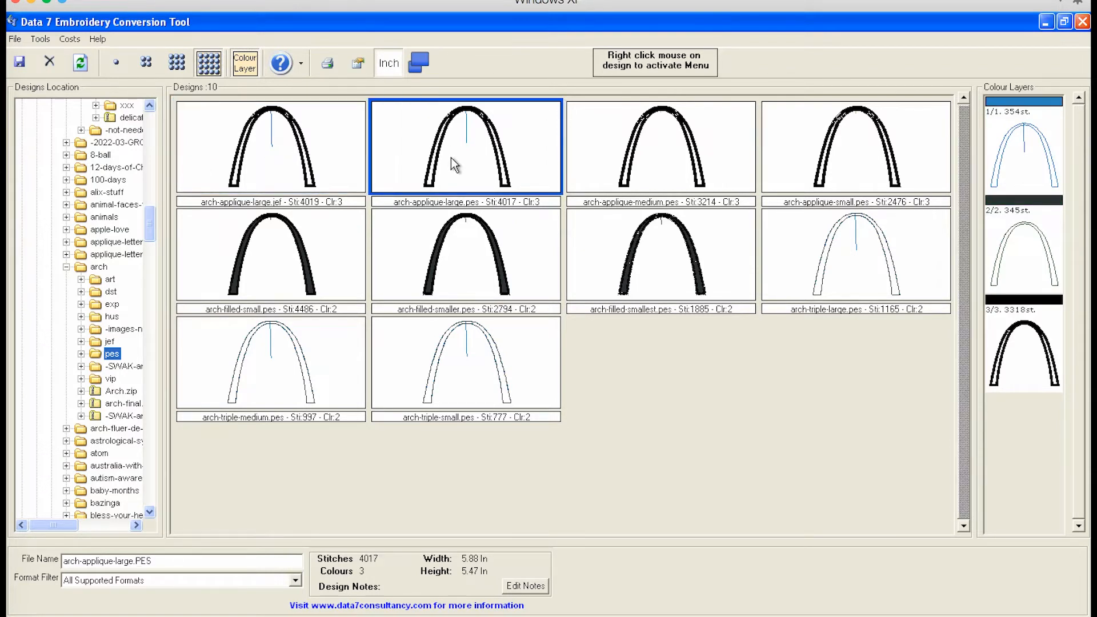
{"action": "right_click", "coordinate": [455, 165]}
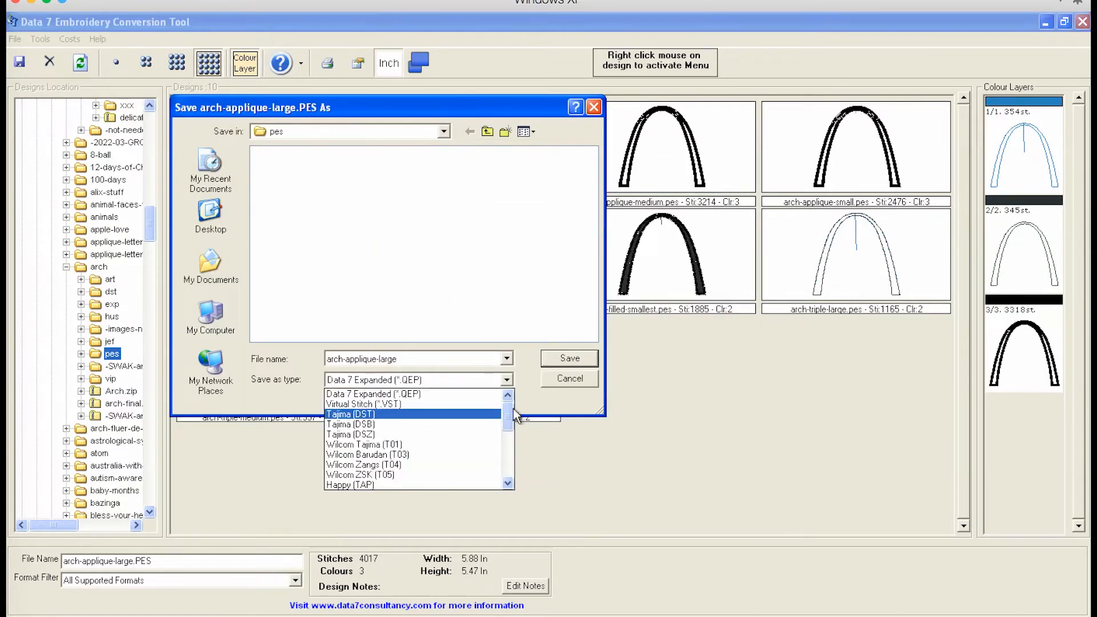
{"action": "scroll", "scroll_direction": "down", "scroll_amount": 3}
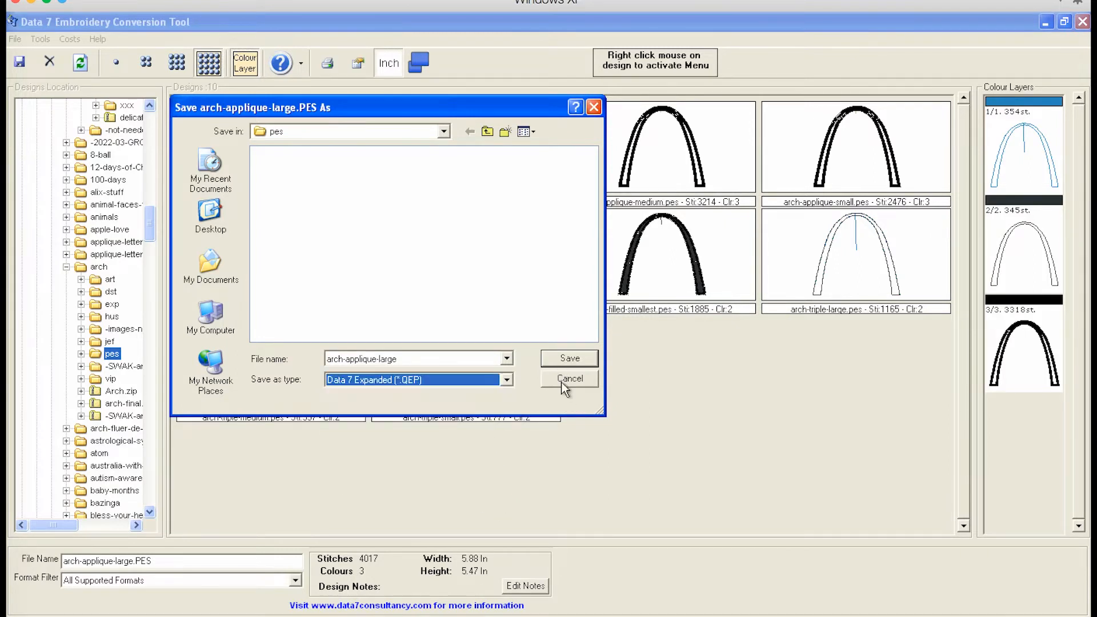
{"action": "left_click", "coordinate": [569, 379]}
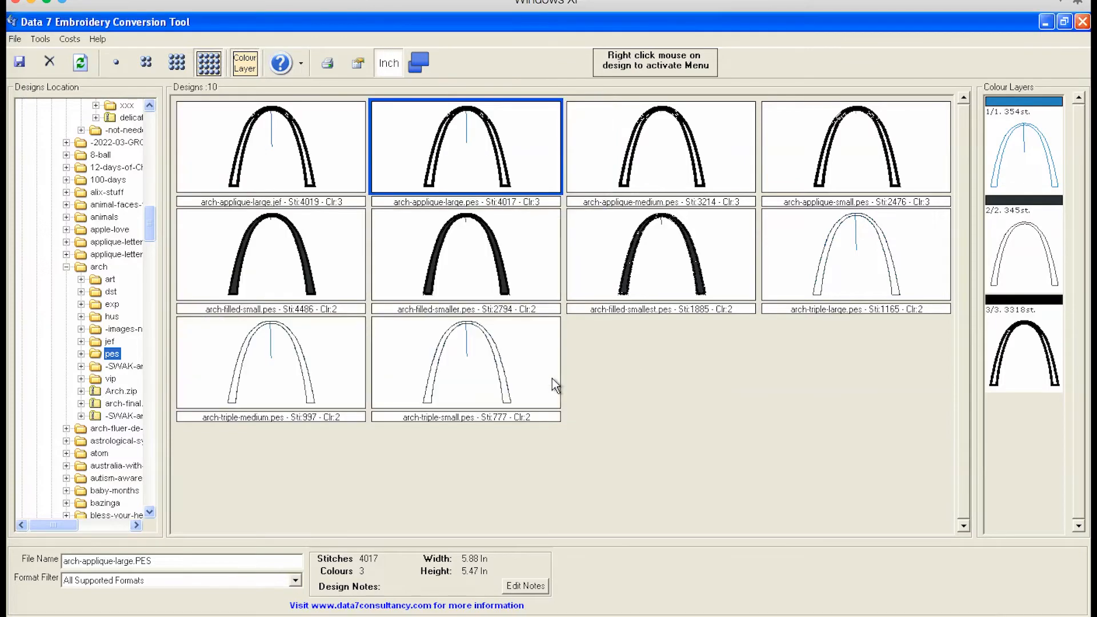
{"action": "mouse_move", "coordinate": [442, 161]}
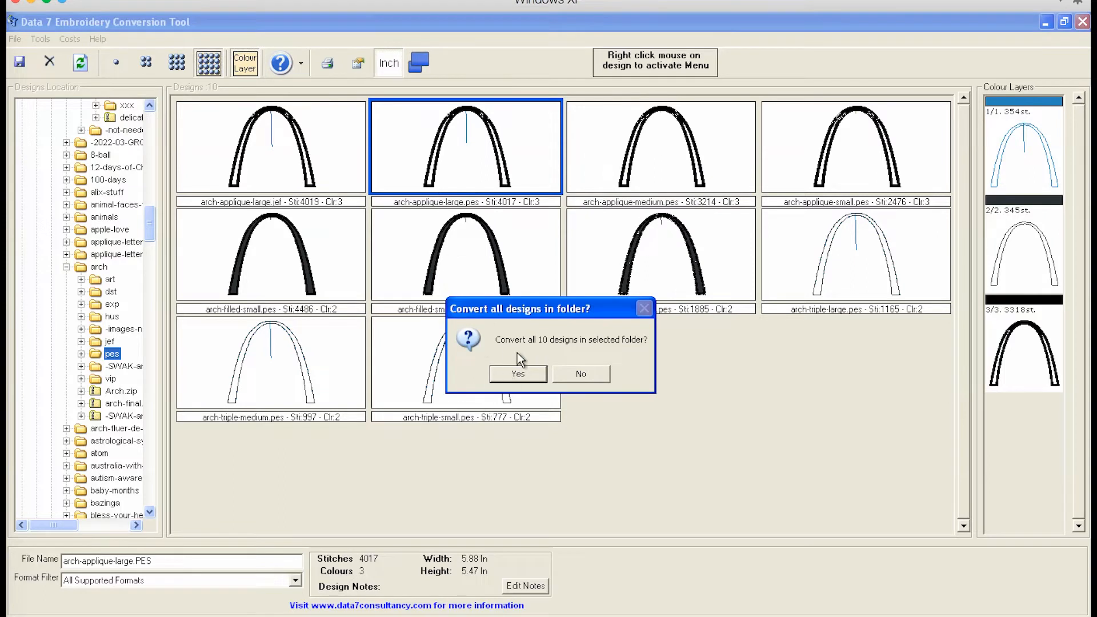
{"action": "mouse_move", "coordinate": [528, 391]}
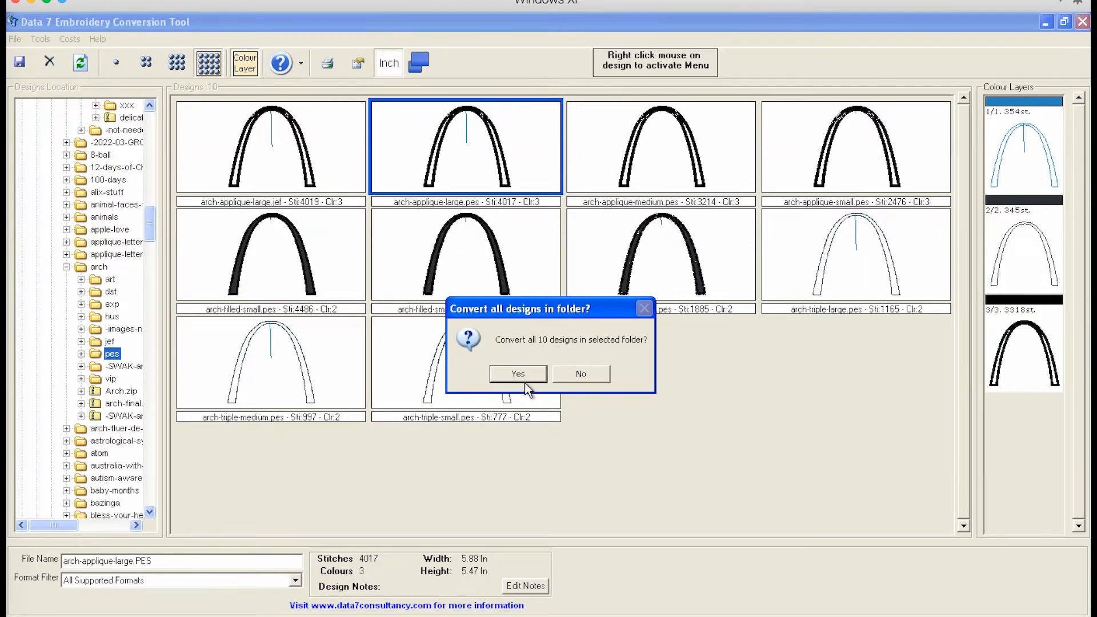
Step: Confirm converting all 10 folder designs with XXX as the destination format
{"action": "left_click", "coordinate": [517, 374]}
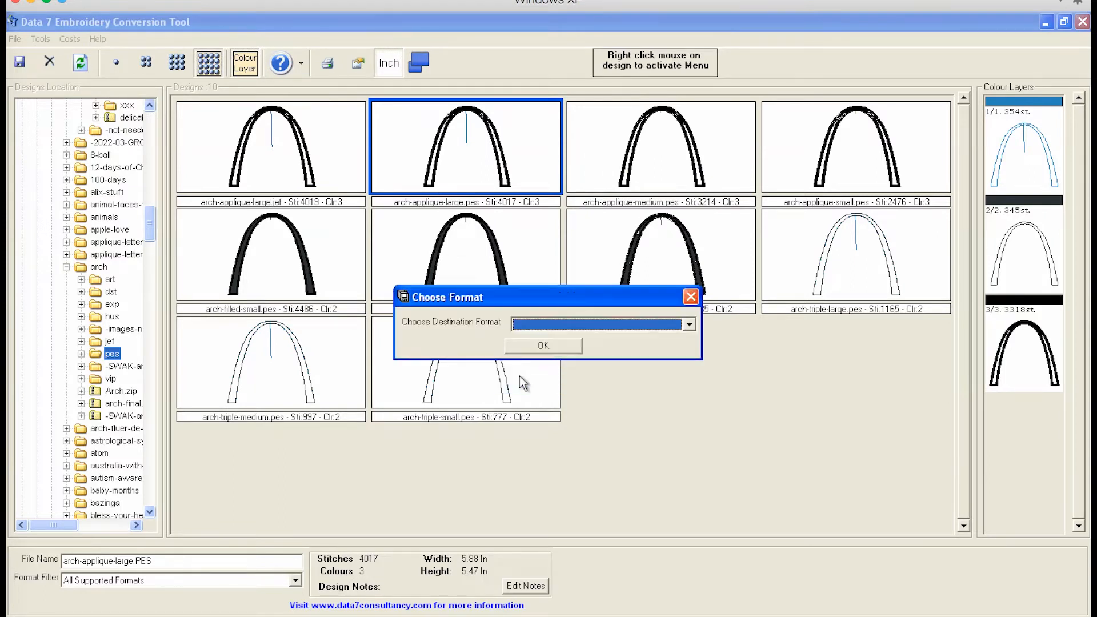
{"action": "left_click", "coordinate": [689, 323]}
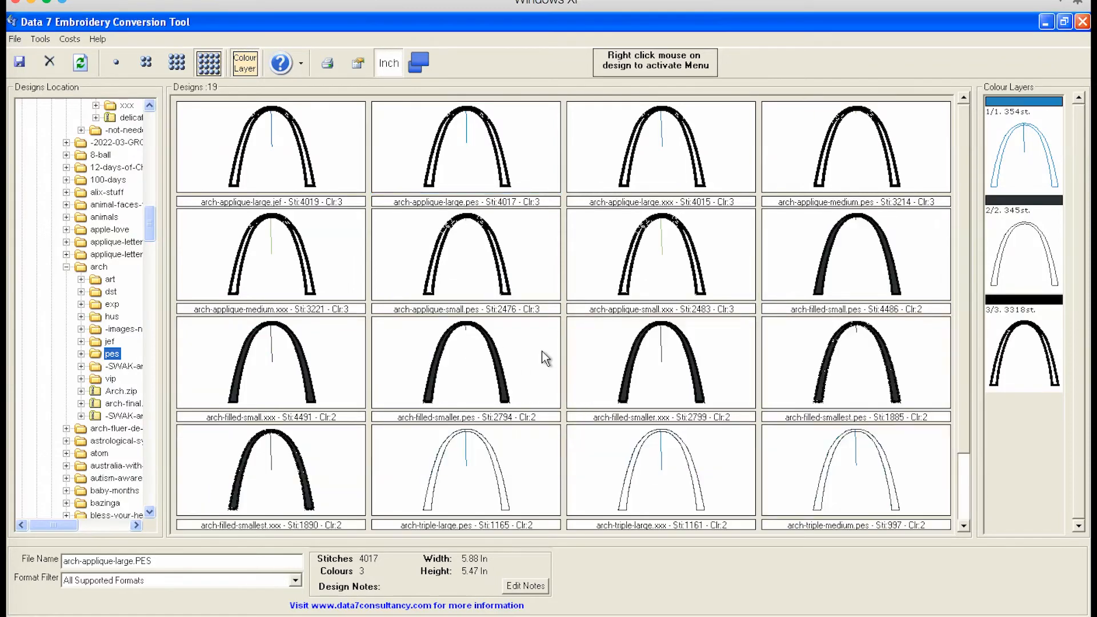
{"action": "left_click", "coordinate": [268, 362]}
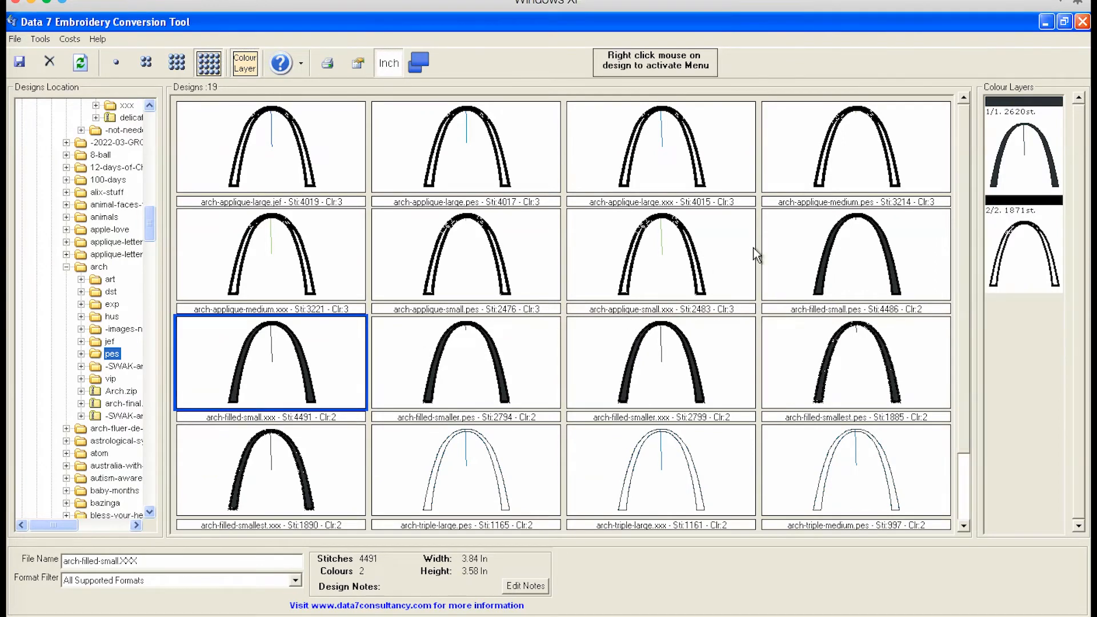
{"action": "mouse_move", "coordinate": [699, 280]}
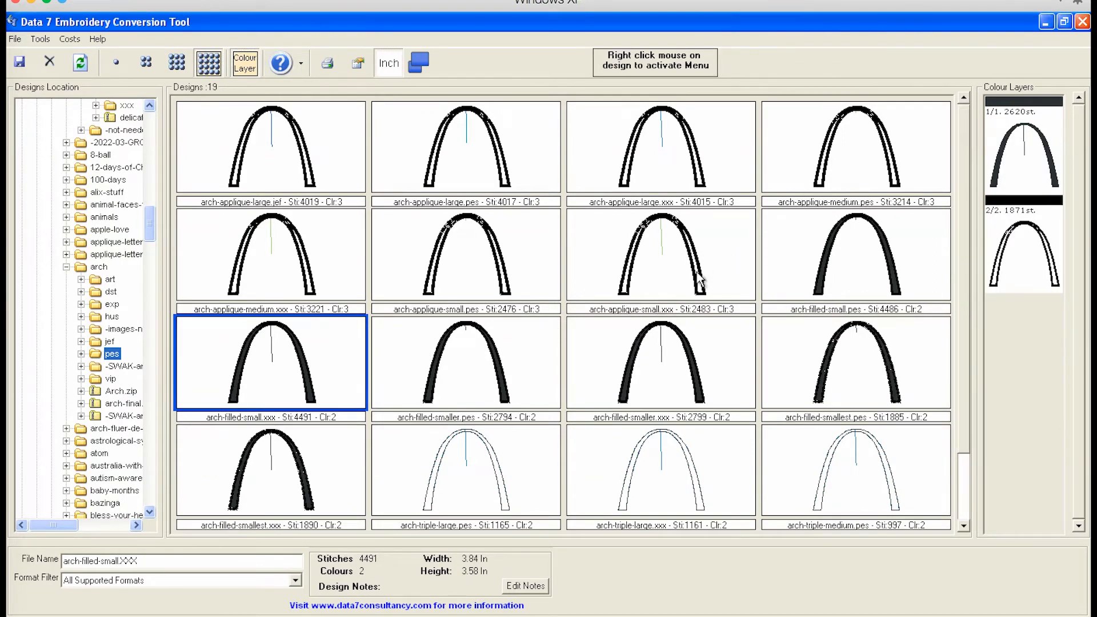
{"action": "mouse_move", "coordinate": [364, 367]}
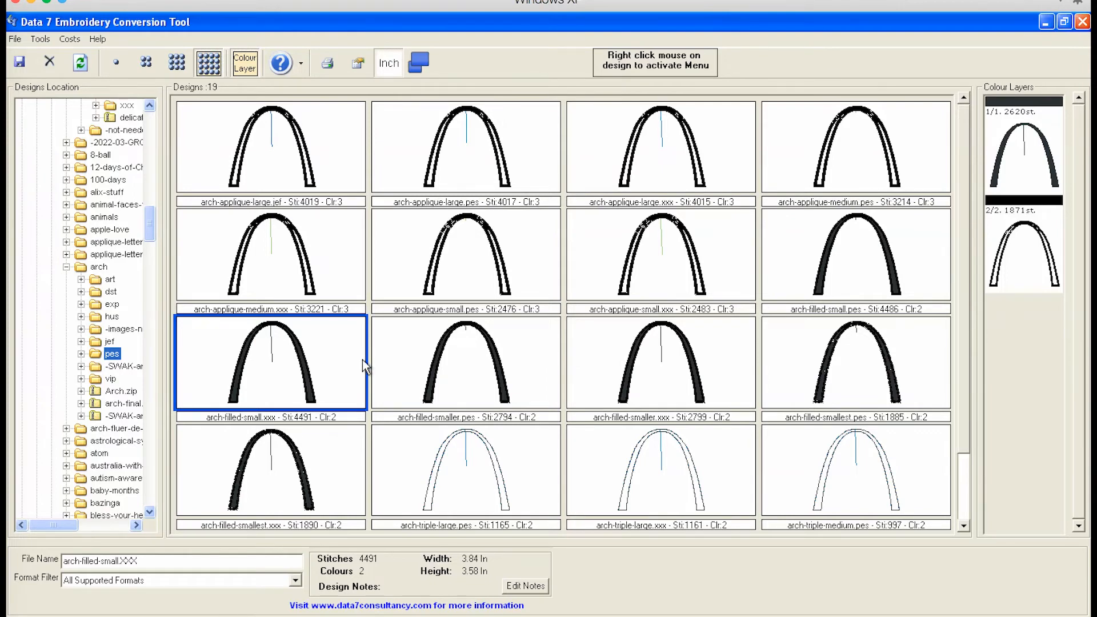
{"action": "mouse_move", "coordinate": [215, 245]}
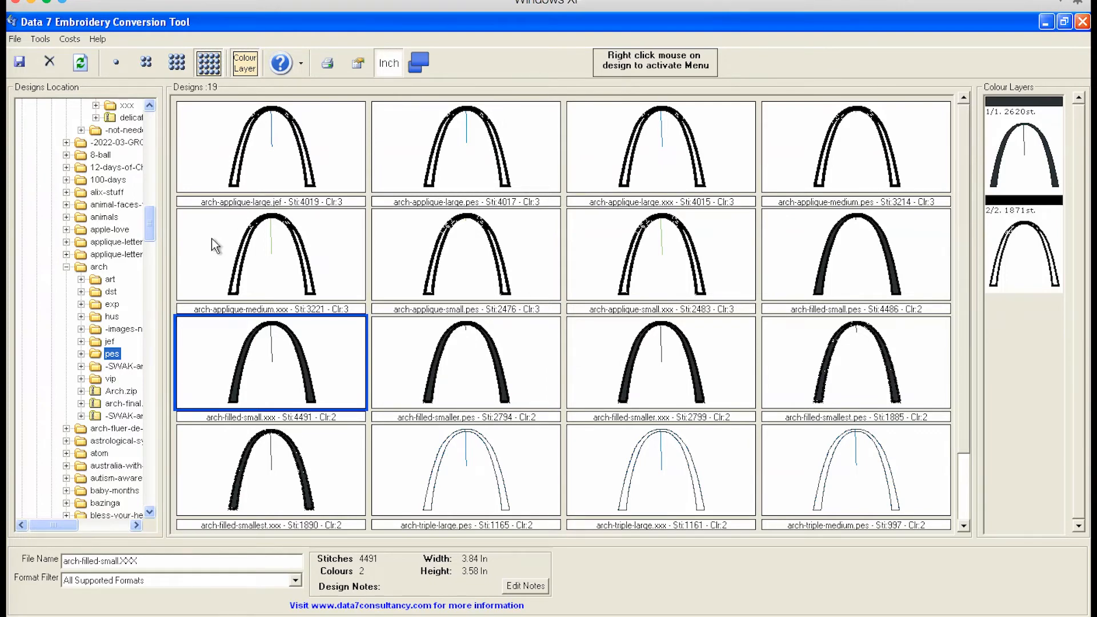
{"action": "left_click", "coordinate": [270, 254]}
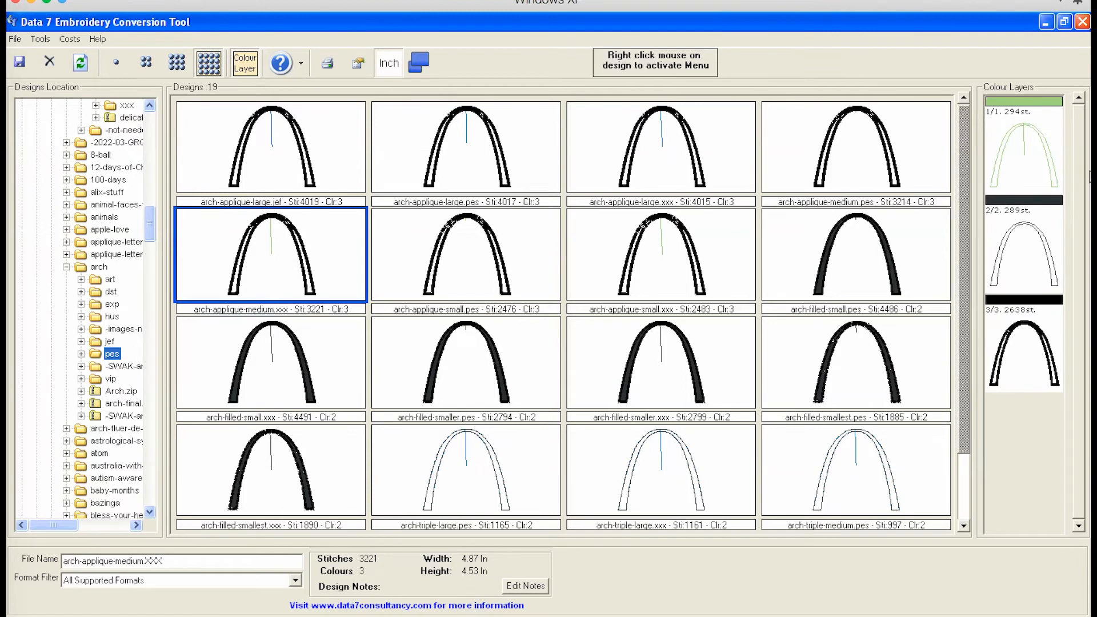
{"action": "mouse_move", "coordinate": [1027, 126]}
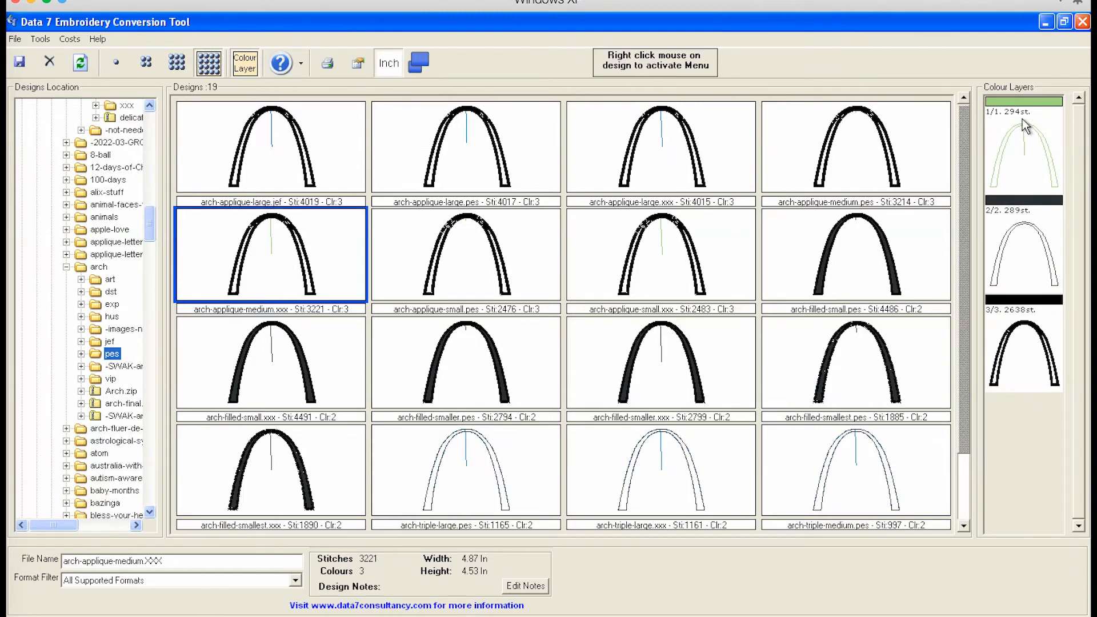
{"action": "mouse_move", "coordinate": [1036, 294]}
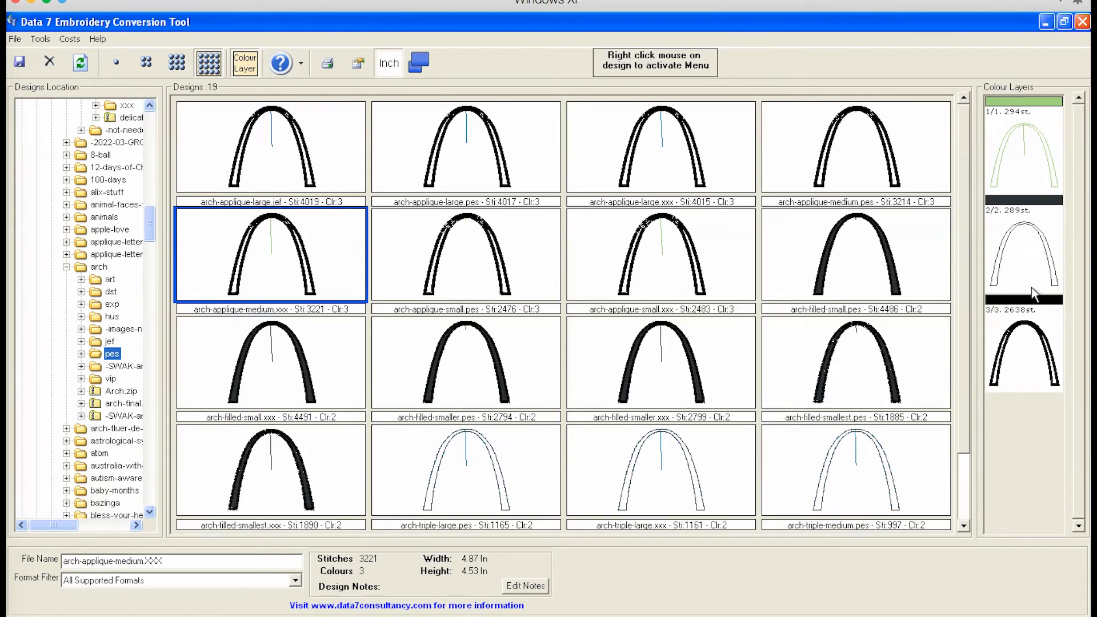
{"action": "mouse_move", "coordinate": [1025, 167]}
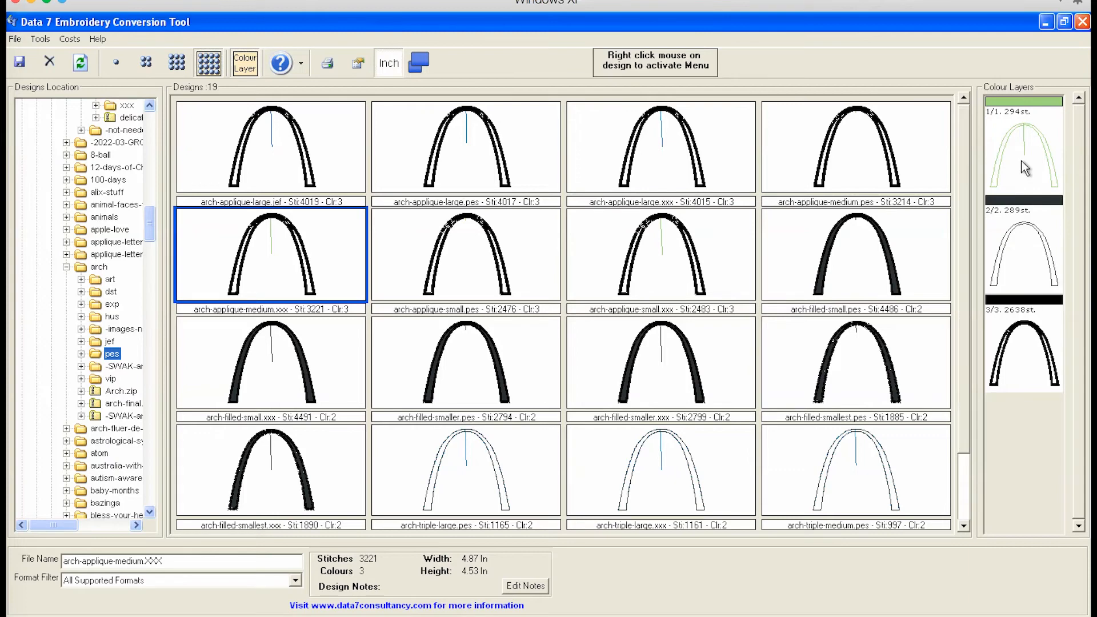
{"action": "mouse_move", "coordinate": [350, 522]}
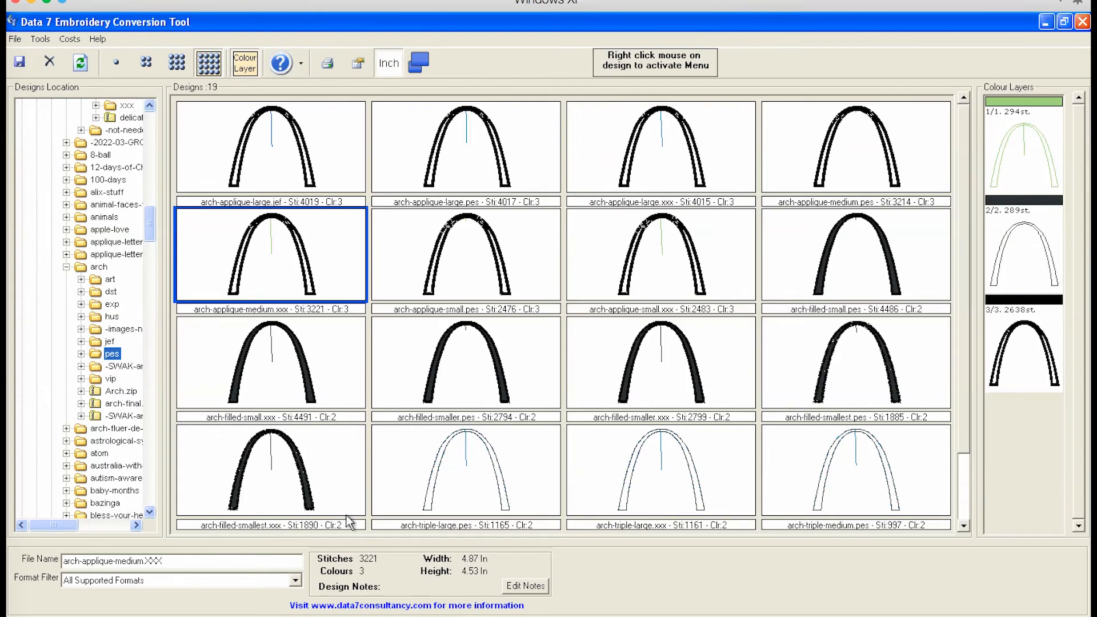
{"action": "mouse_move", "coordinate": [483, 570]}
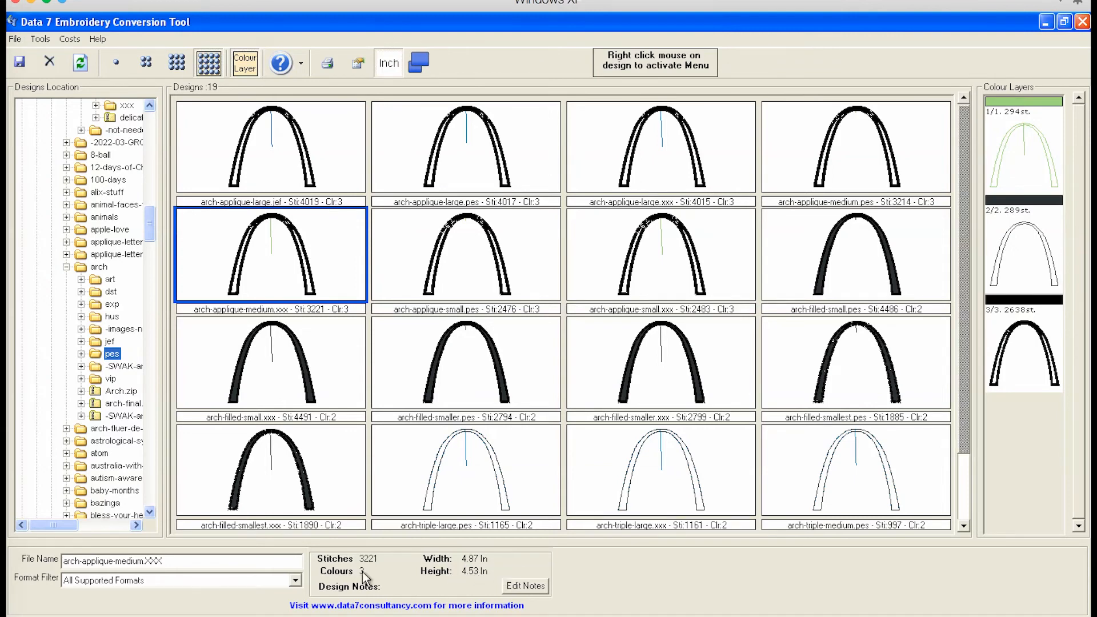
{"action": "mouse_move", "coordinate": [360, 586]}
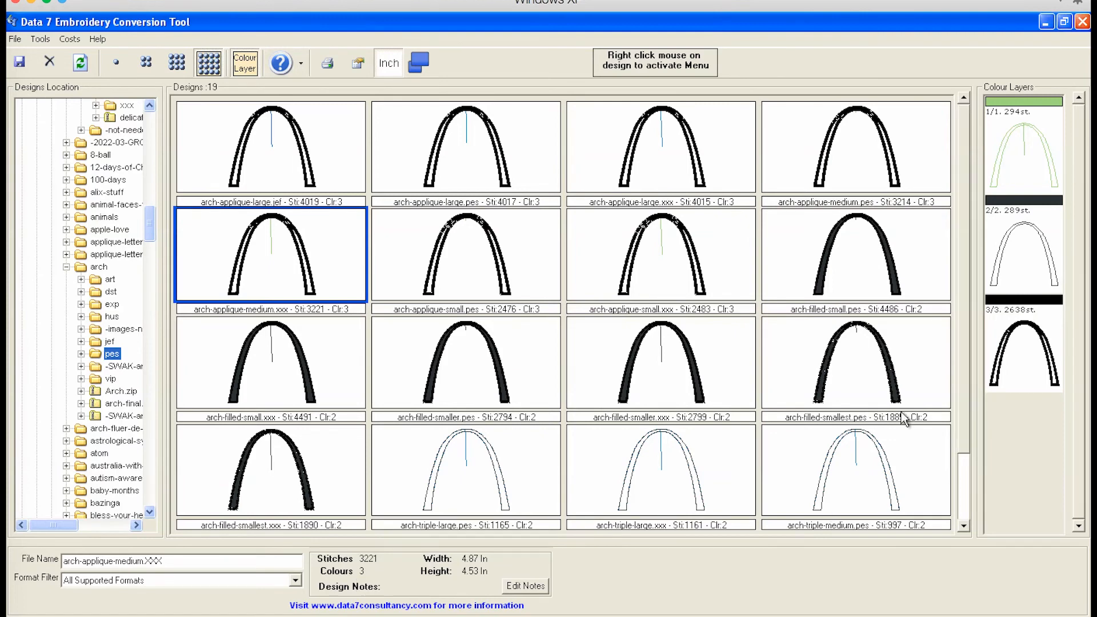
{"action": "mouse_move", "coordinate": [994, 161]}
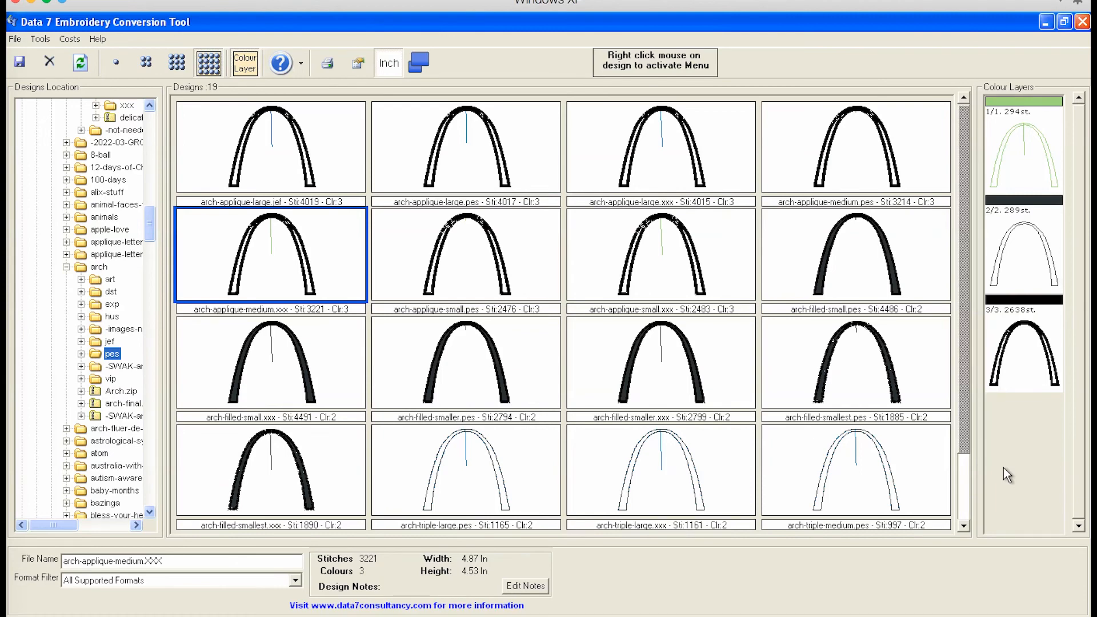
{"action": "mouse_move", "coordinate": [1039, 351]}
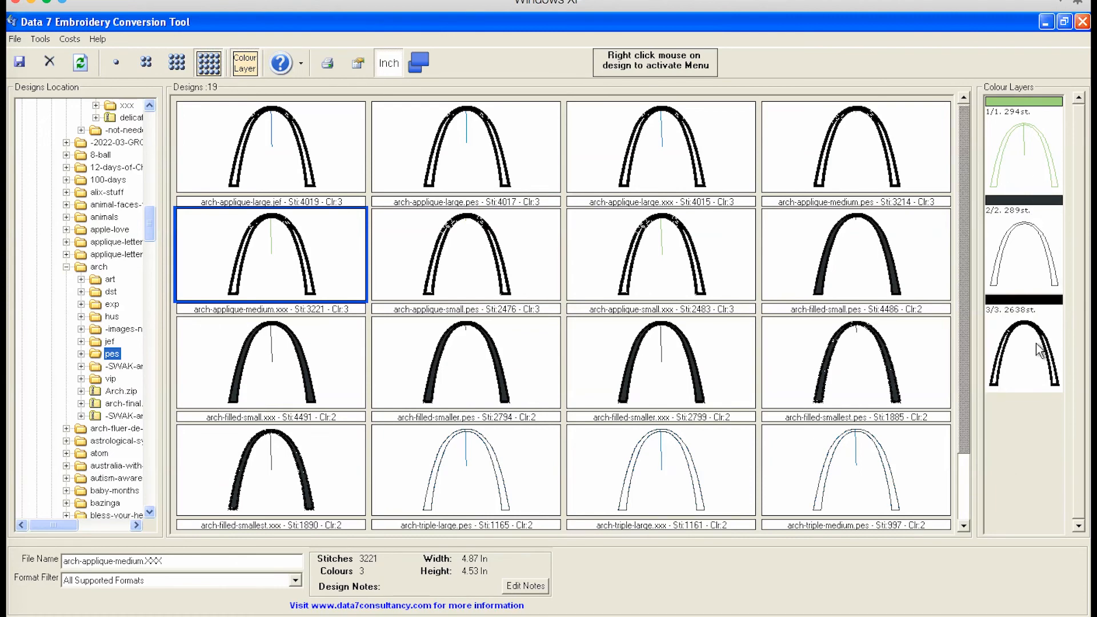
{"action": "mouse_move", "coordinate": [782, 607]}
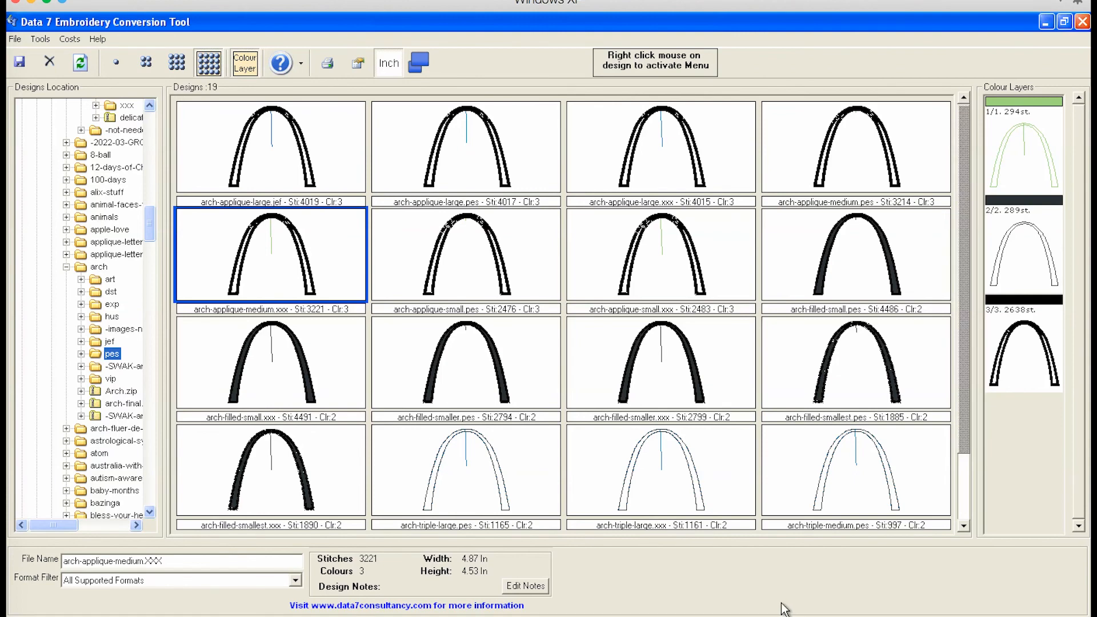
{"action": "mouse_move", "coordinate": [734, 591]}
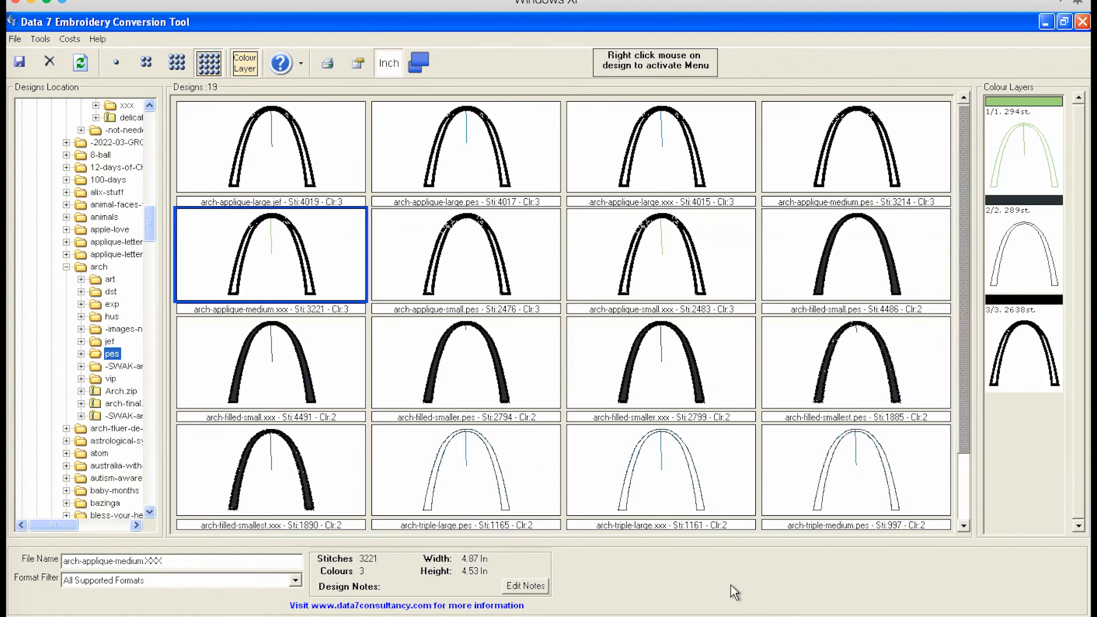